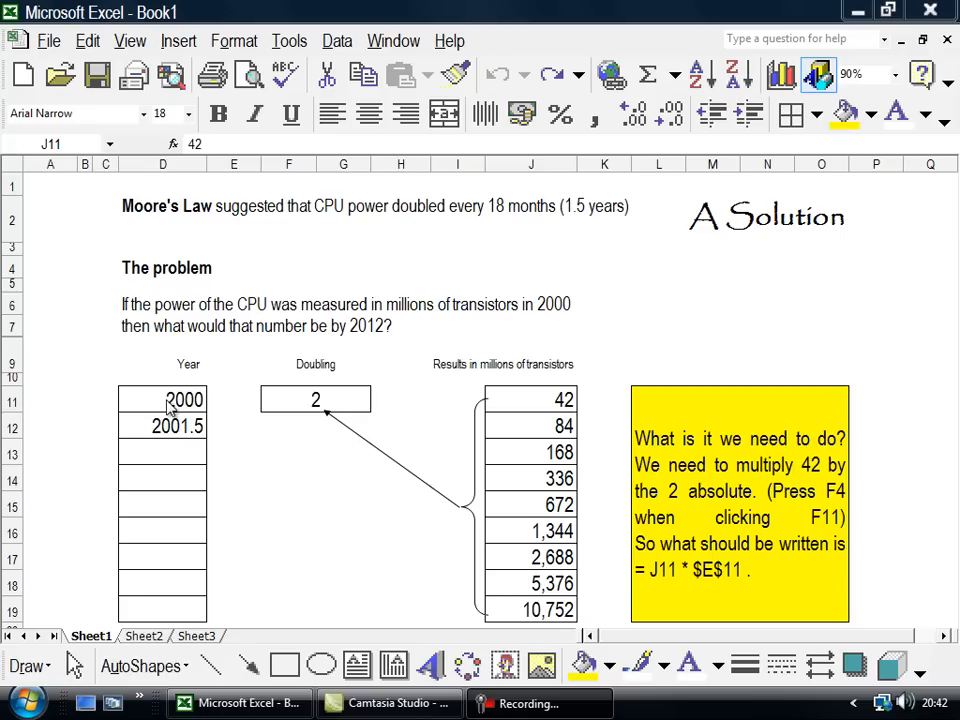
{"action": "mouse_move", "coordinate": [170, 426]}
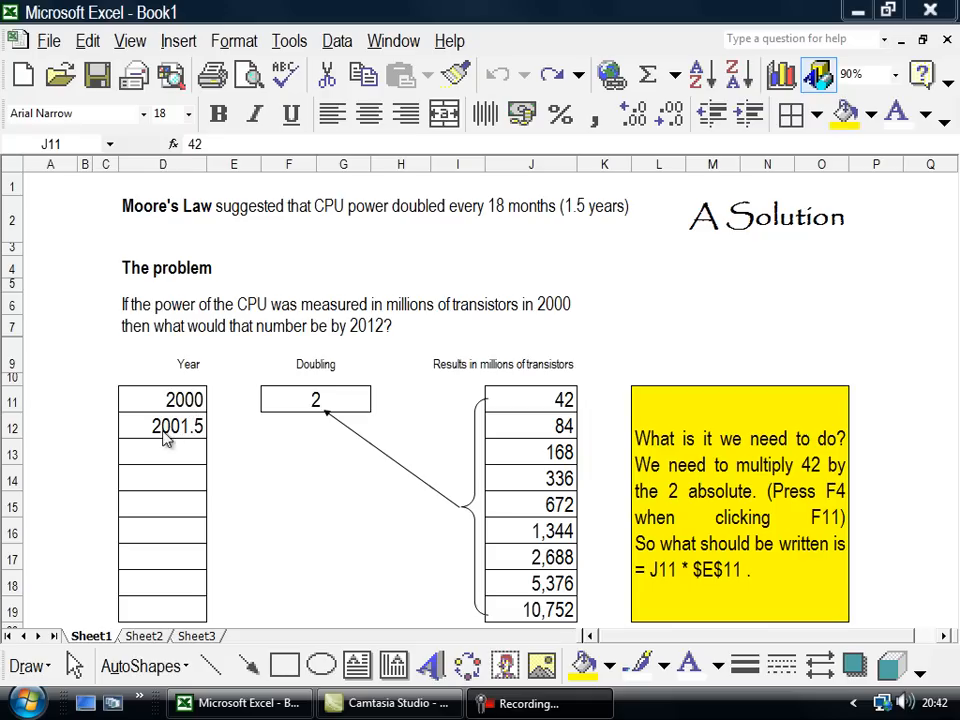
{"action": "mouse_move", "coordinate": [178, 436]}
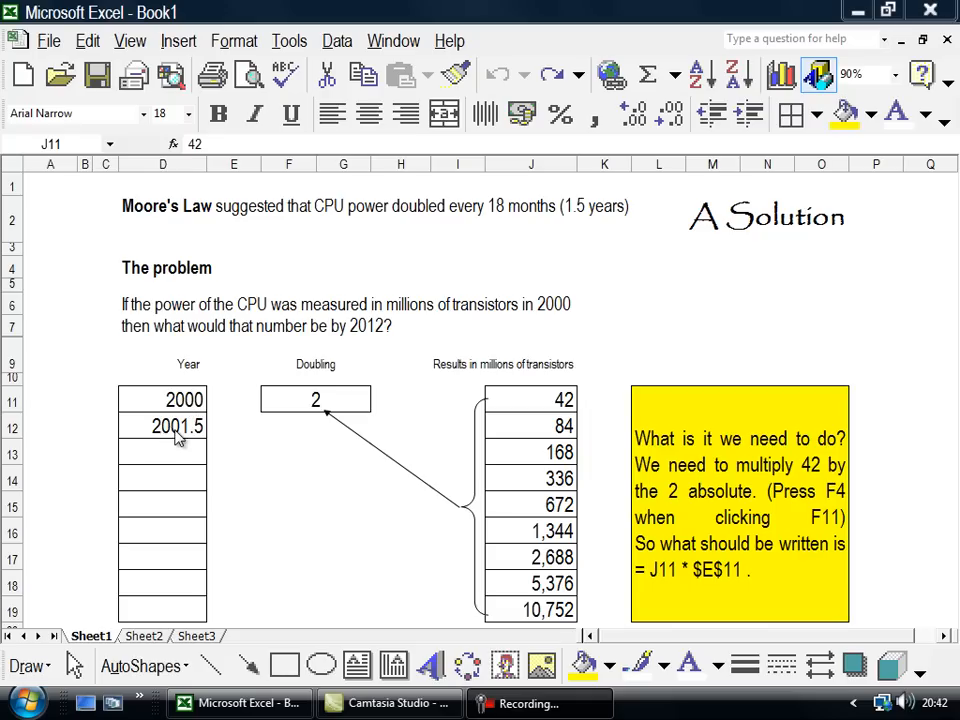
{"action": "mouse_move", "coordinate": [194, 427]}
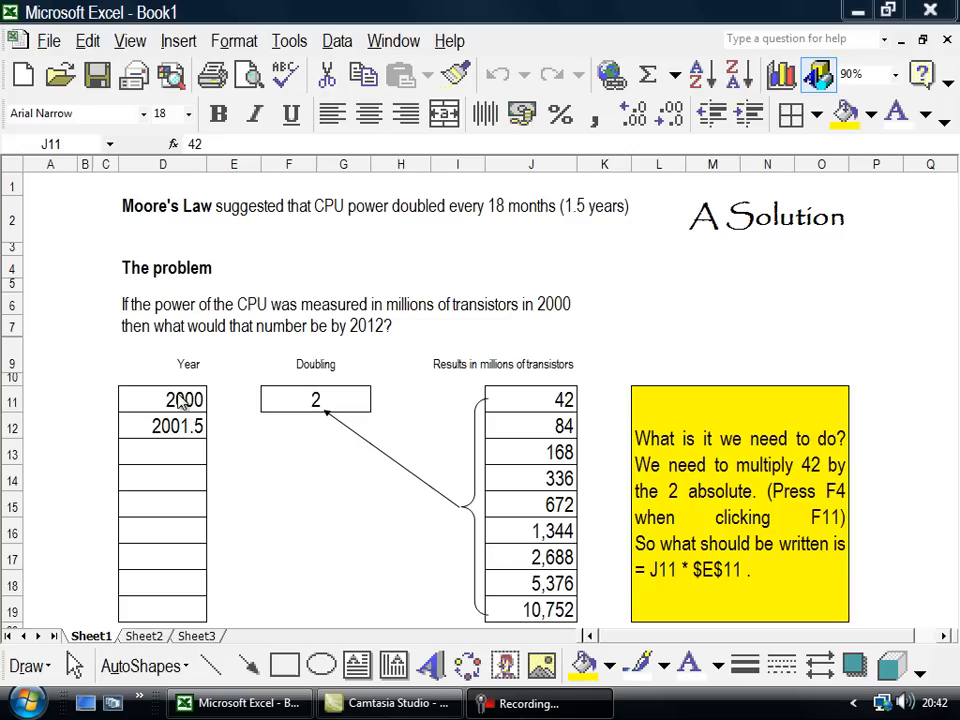
Step: Extend the year series from 2000 and 2001.5 down to 2012 in 1.5-year steps
{"action": "left_click_drag", "start_coordinate": [163, 399], "coordinate": [163, 426]}
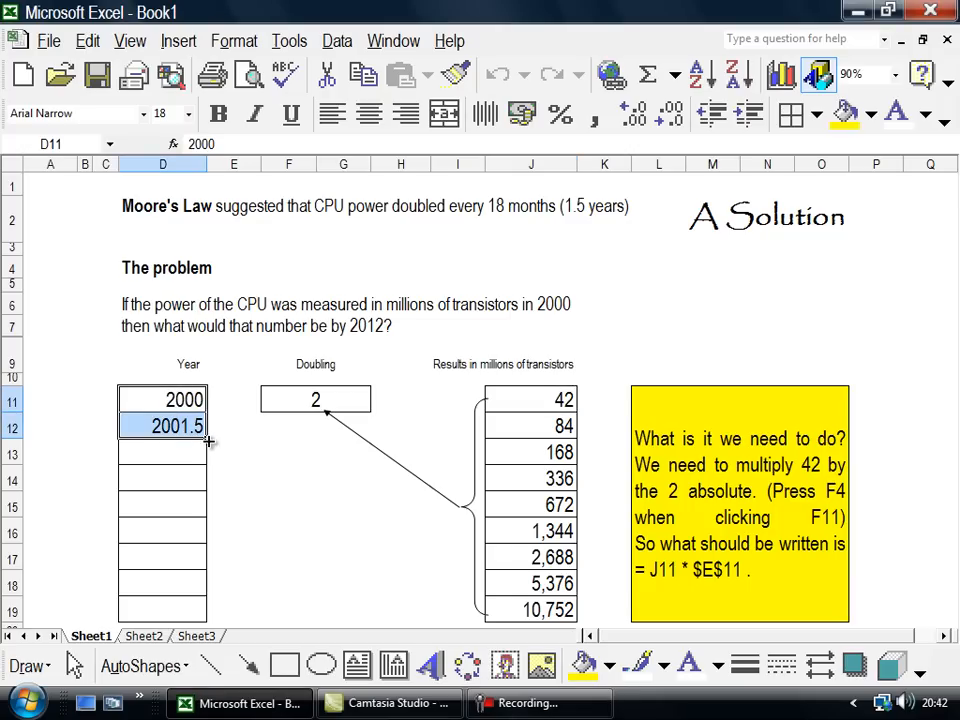
{"action": "left_click_drag", "start_coordinate": [205, 440], "coordinate": [205, 620]}
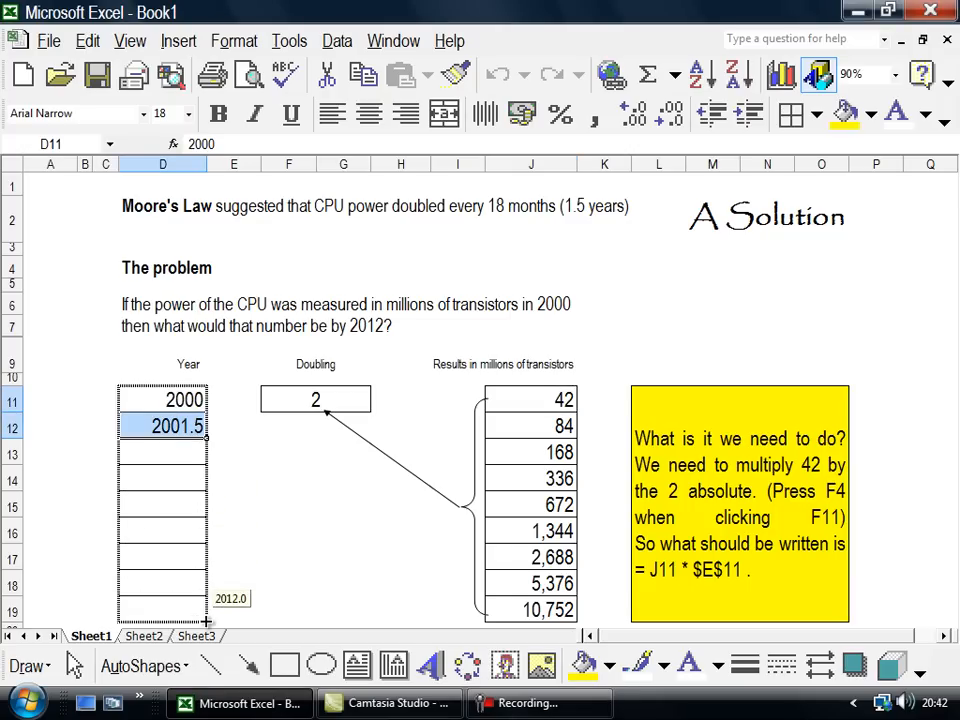
{"action": "left_click_drag", "start_coordinate": [205, 437], "coordinate": [205, 610]}
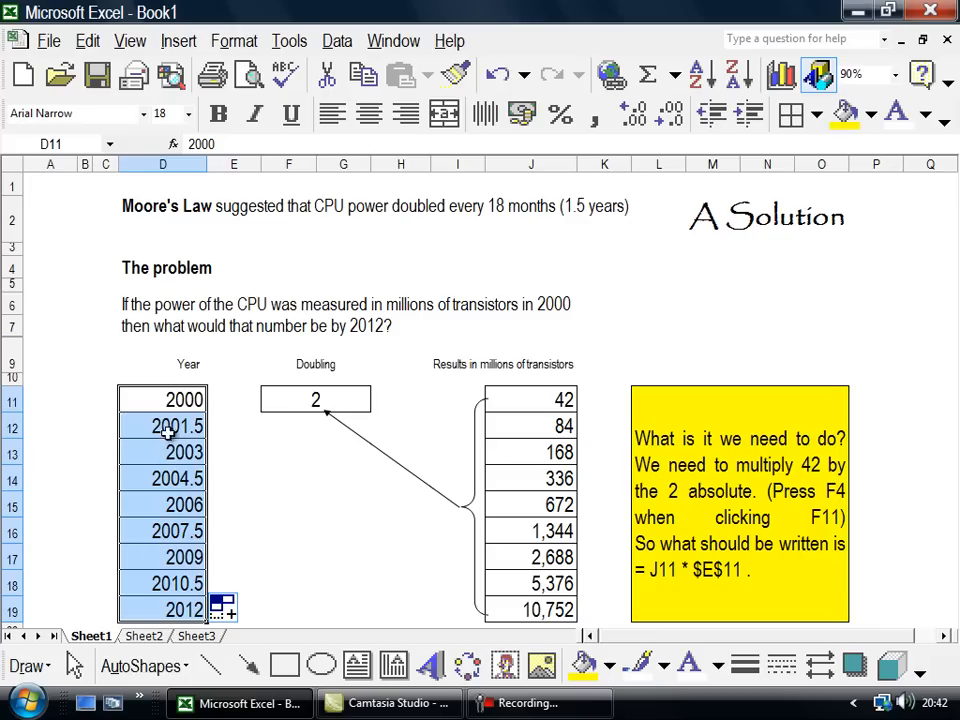
{"action": "mouse_move", "coordinate": [235, 622]}
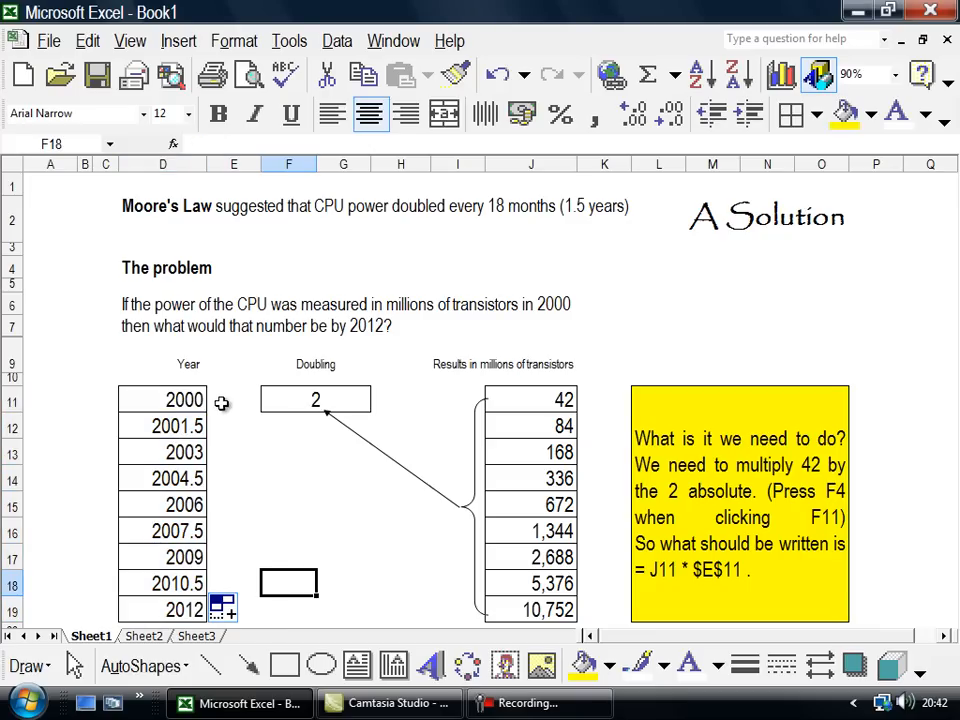
{"action": "mouse_move", "coordinate": [189, 453]}
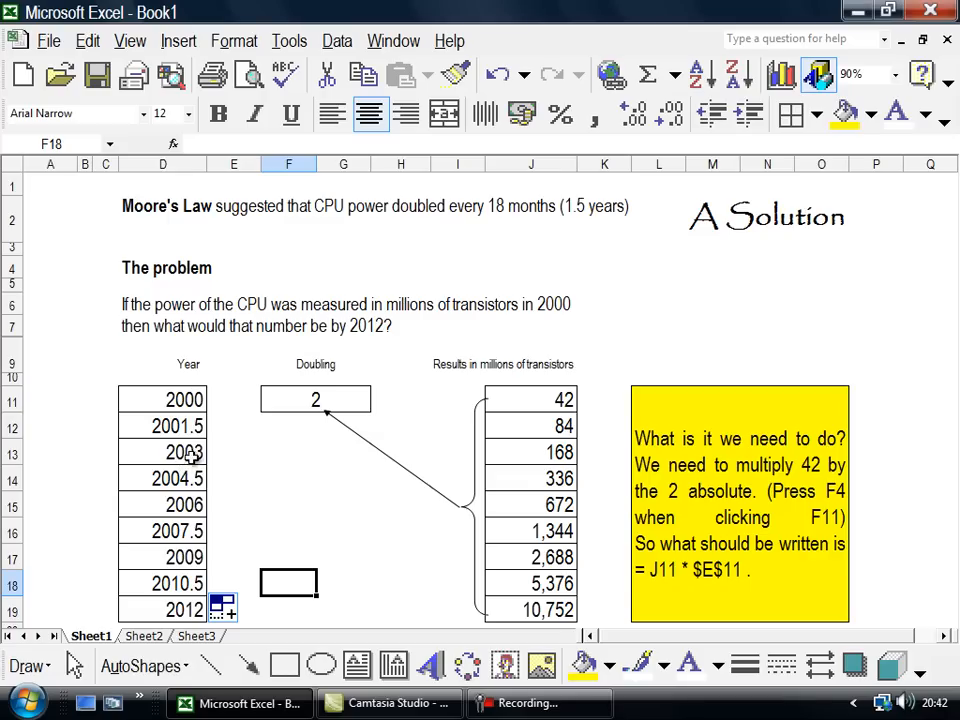
{"action": "mouse_move", "coordinate": [190, 507]}
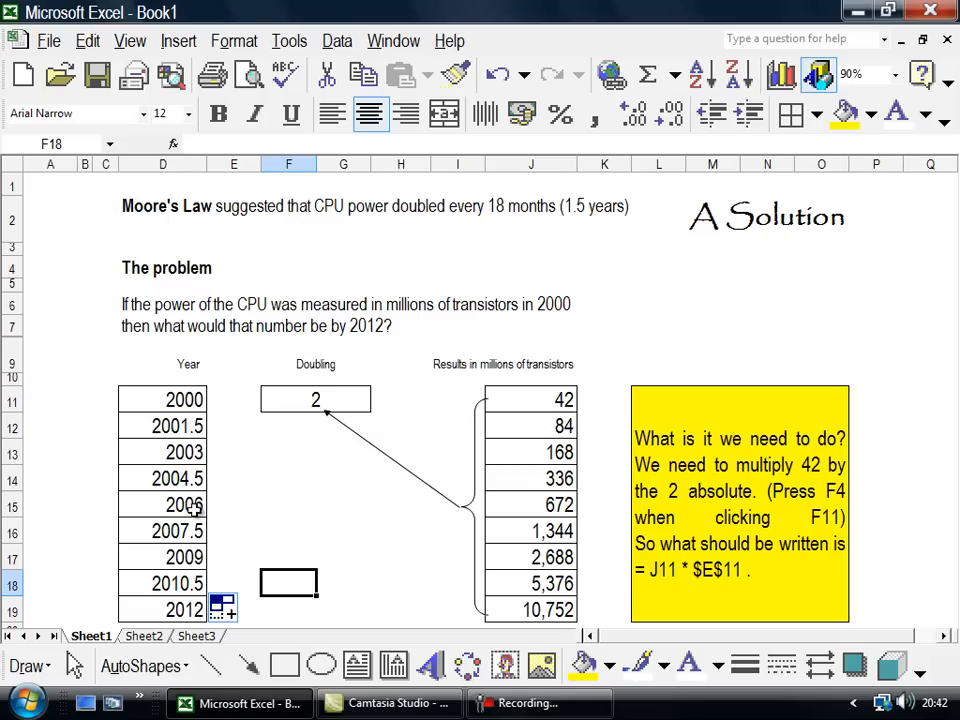
{"action": "mouse_move", "coordinate": [190, 533]}
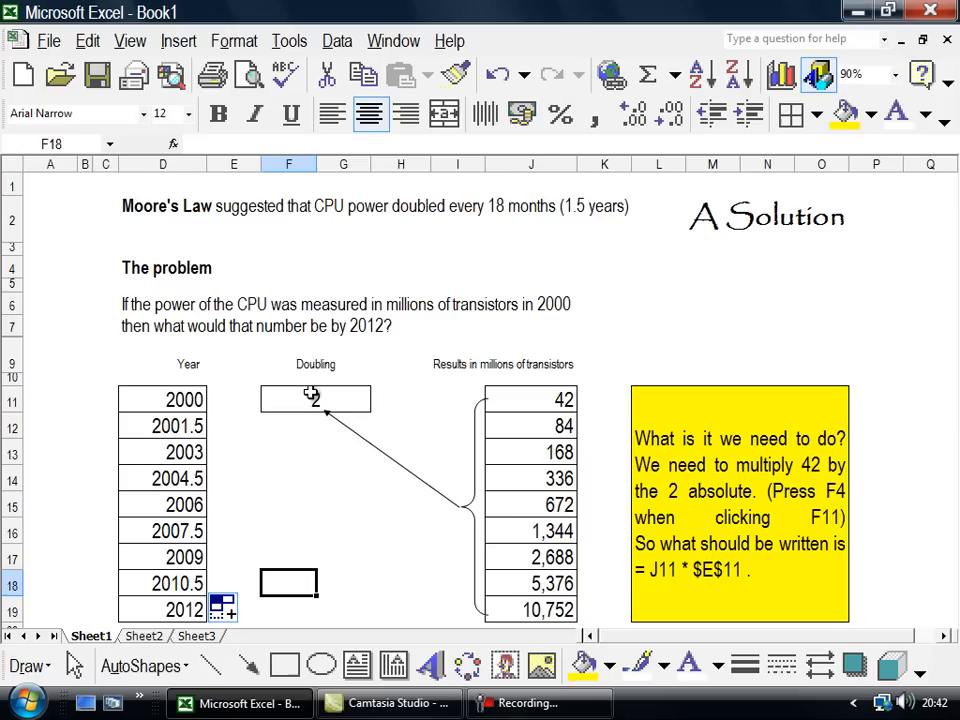
{"action": "left_click", "coordinate": [315, 398]}
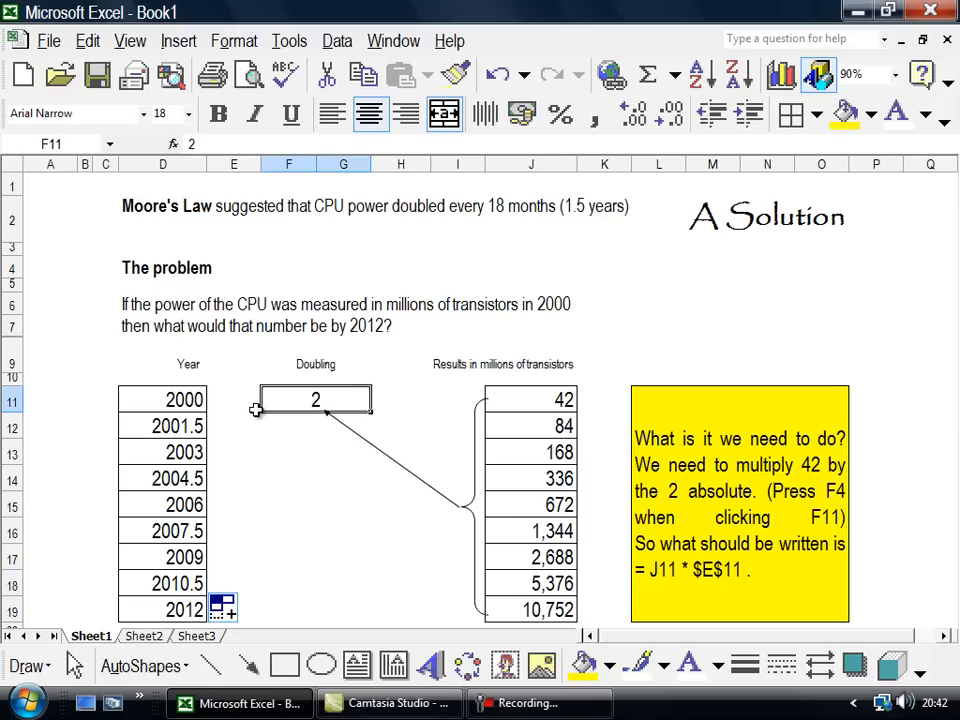
{"action": "mouse_move", "coordinate": [516, 400]}
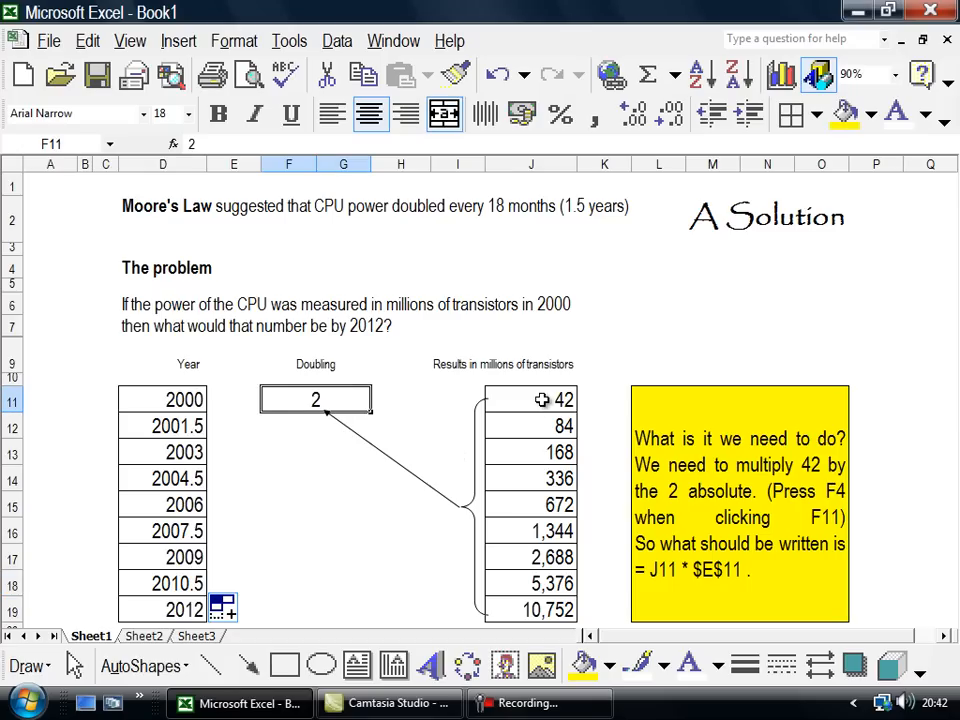
{"action": "left_click", "coordinate": [531, 399]}
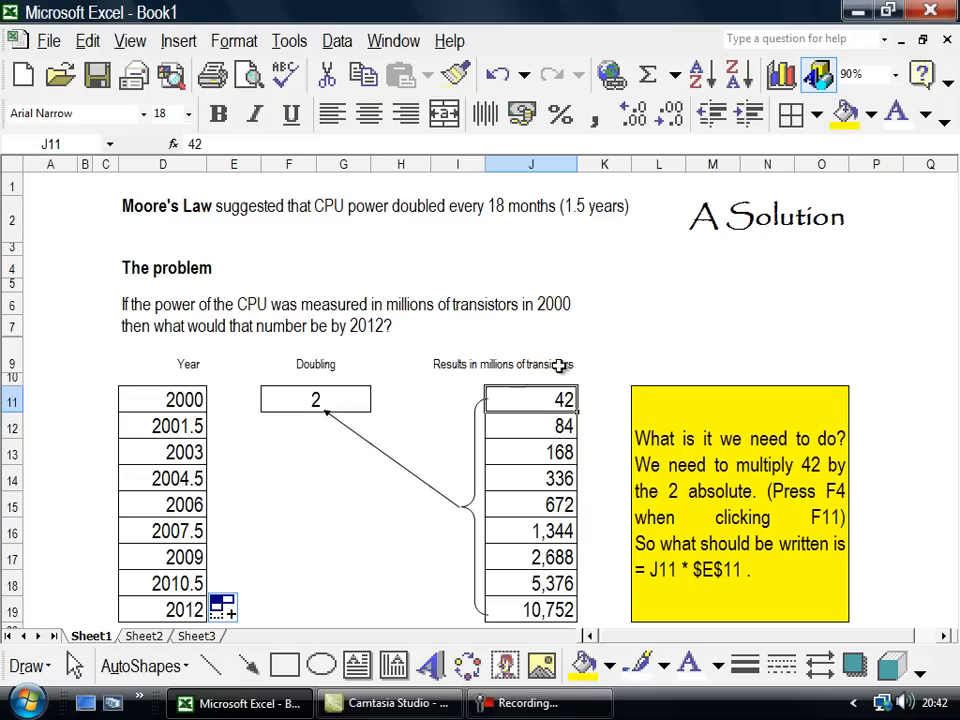
{"action": "mouse_move", "coordinate": [506, 373]}
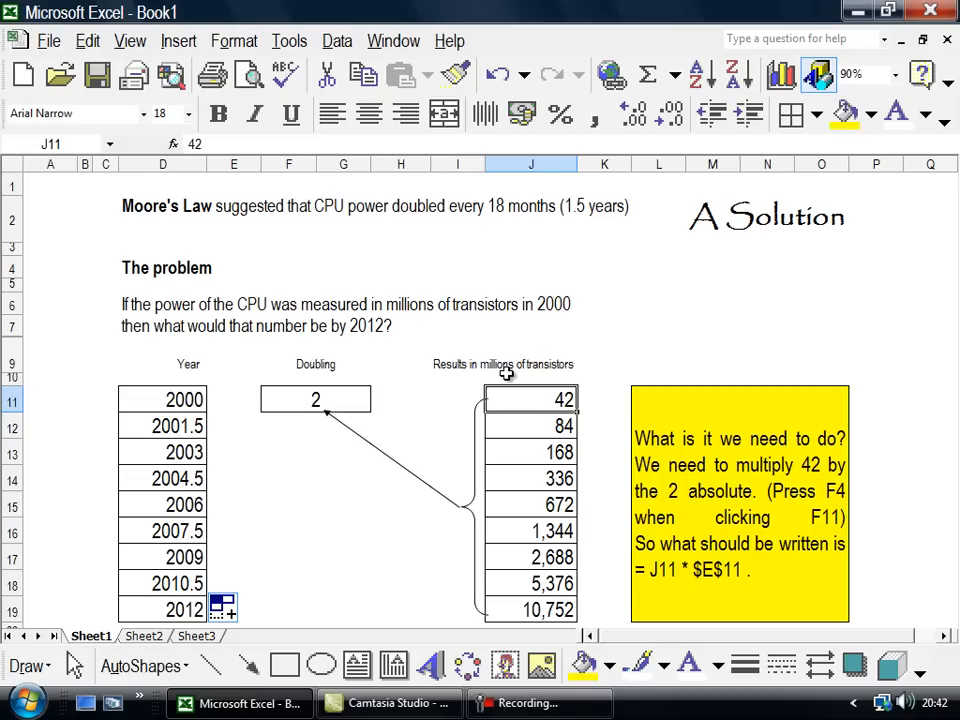
{"action": "mouse_move", "coordinate": [180, 399]}
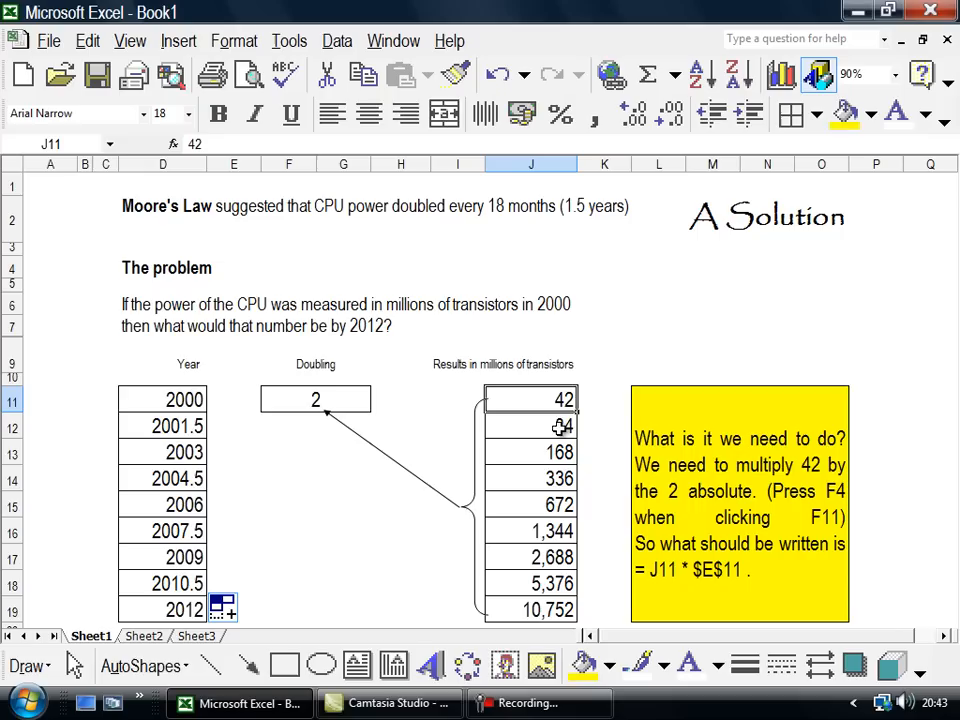
{"action": "left_click", "coordinate": [531, 425]}
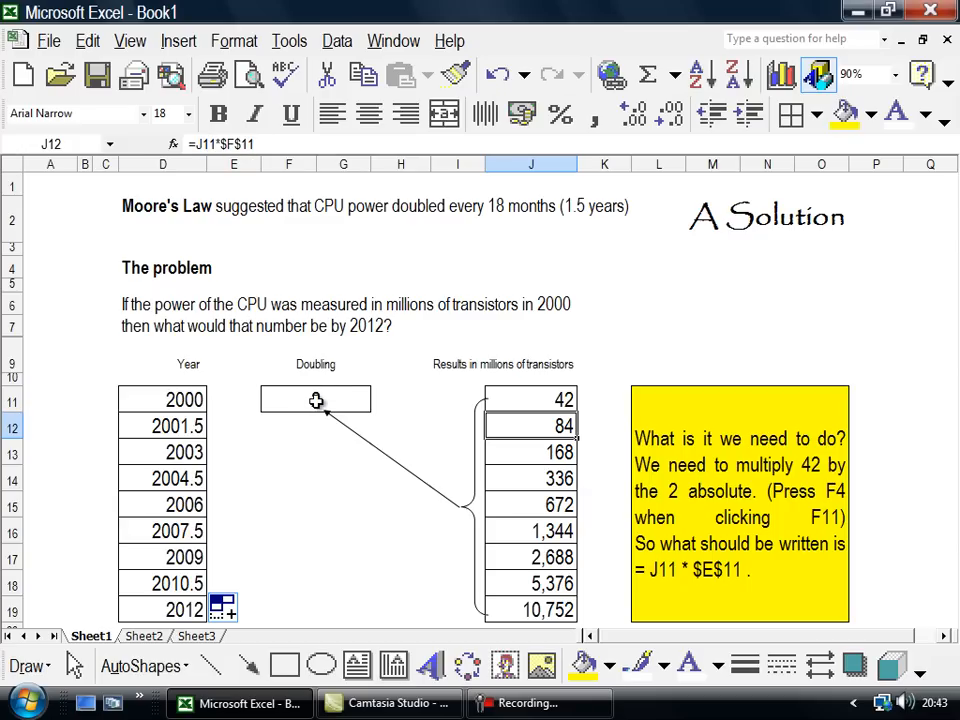
{"action": "type", "text": "2"}
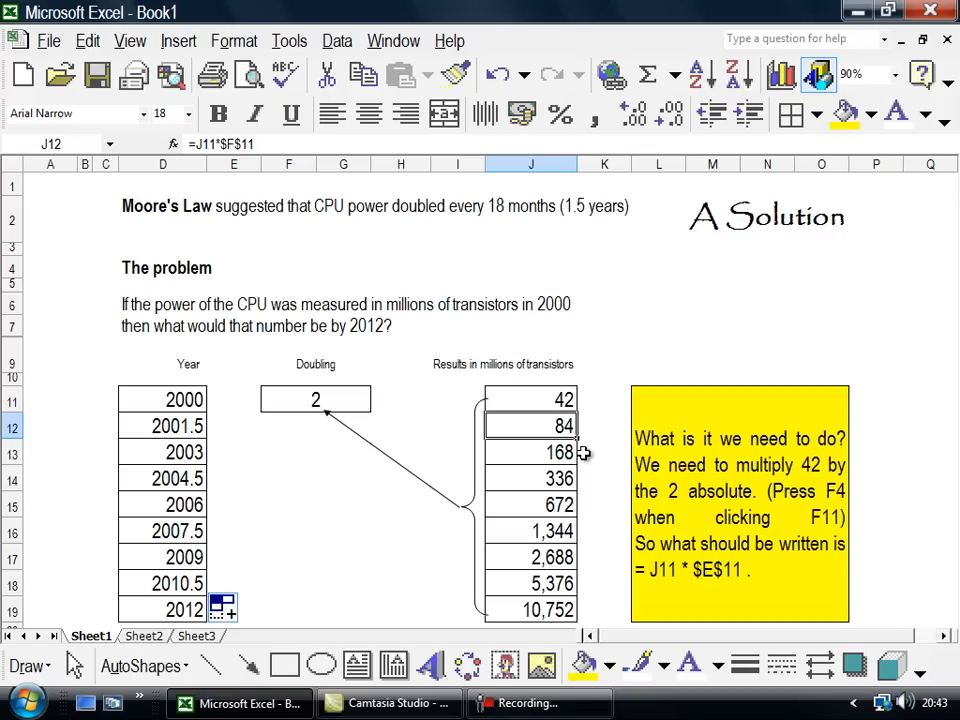
{"action": "mouse_move", "coordinate": [561, 452]}
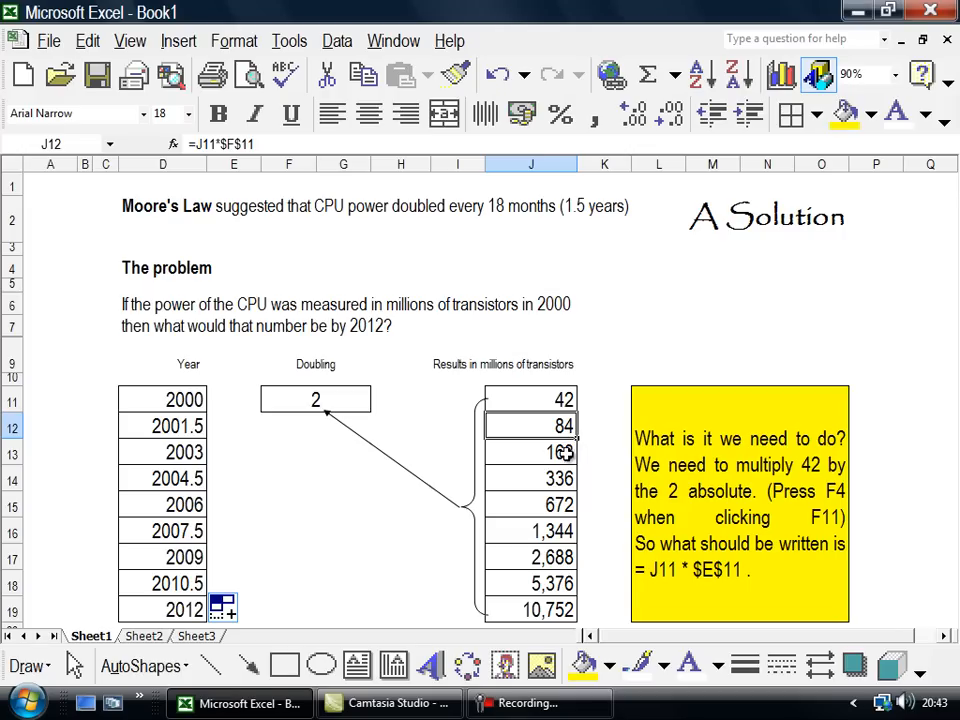
Step: Clear the transistor results below 168 and refill the doubling formula to 336 for 2004.5
{"action": "left_click_drag", "start_coordinate": [530, 425], "coordinate": [530, 557]}
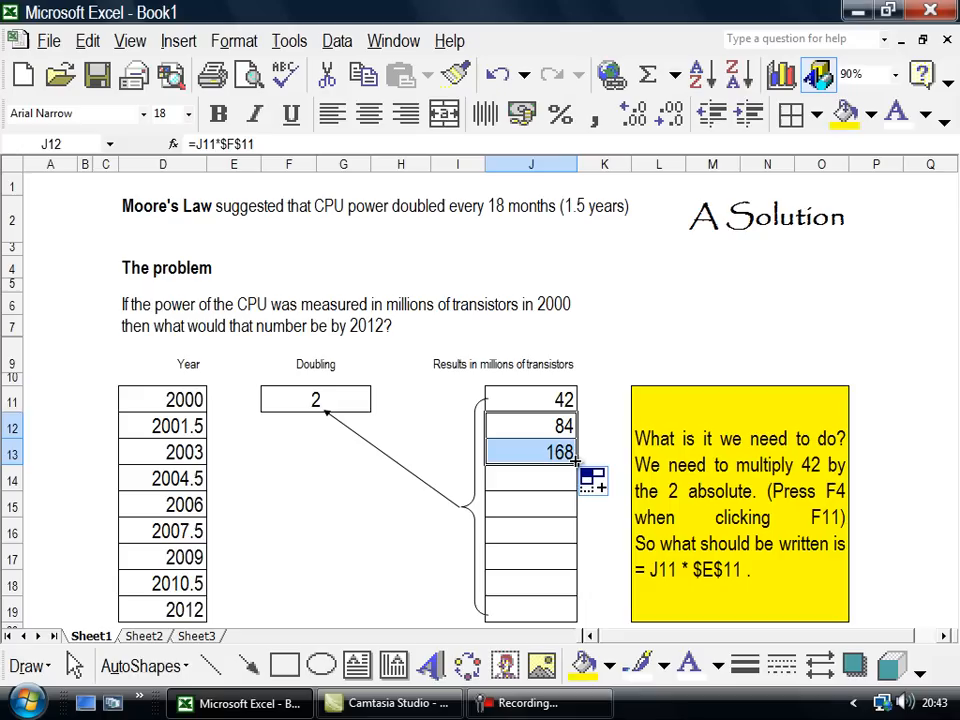
{"action": "left_click_drag", "start_coordinate": [575, 463], "coordinate": [575, 490]}
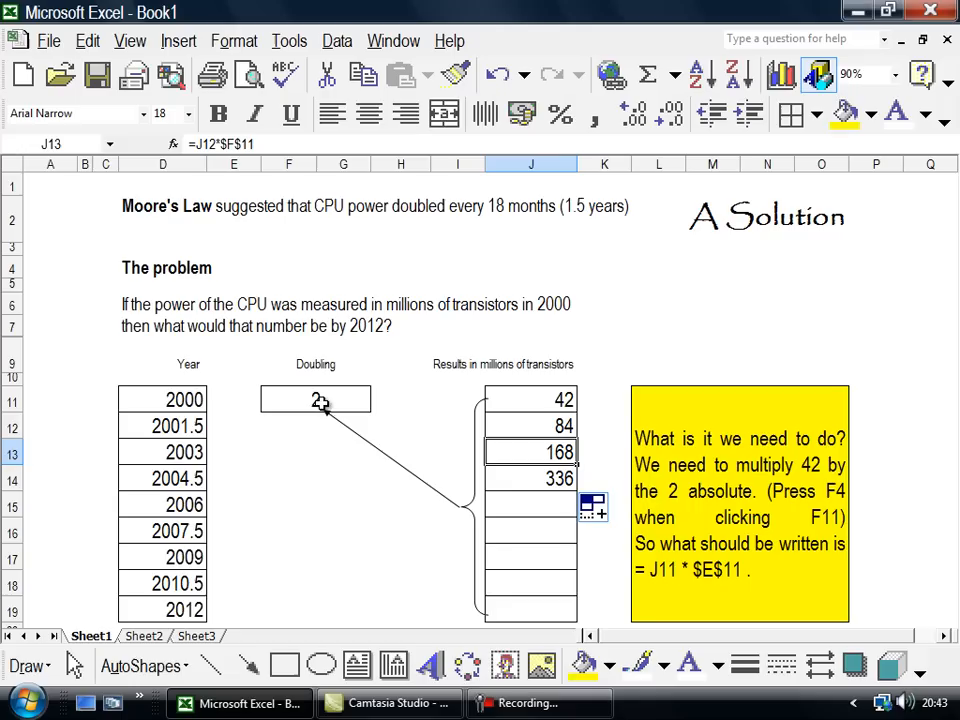
{"action": "mouse_move", "coordinate": [341, 405]}
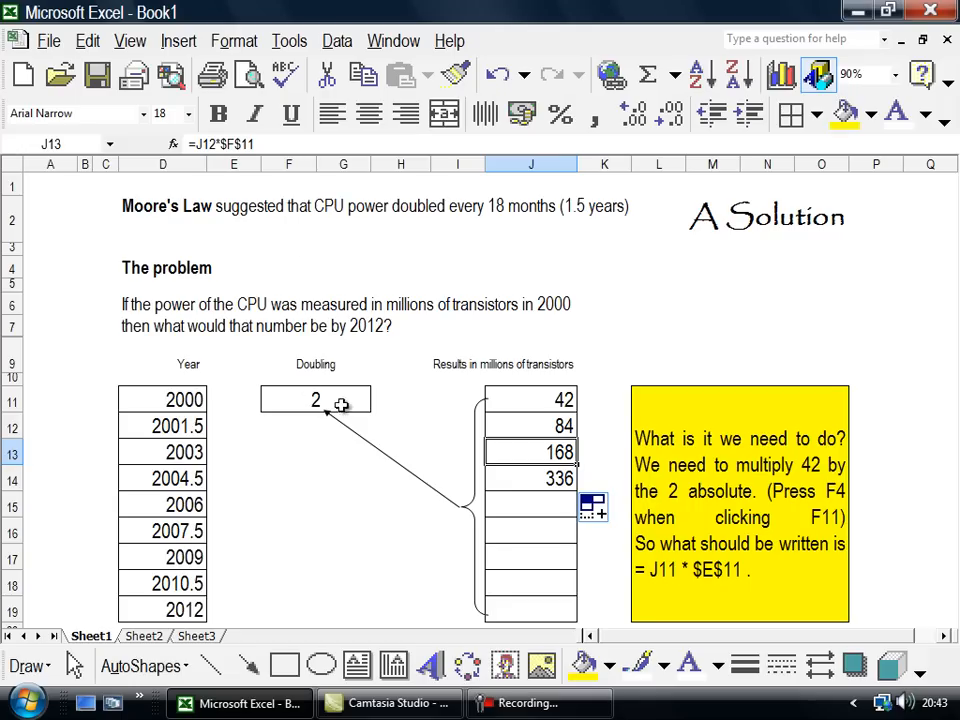
{"action": "left_click", "coordinate": [531, 478]}
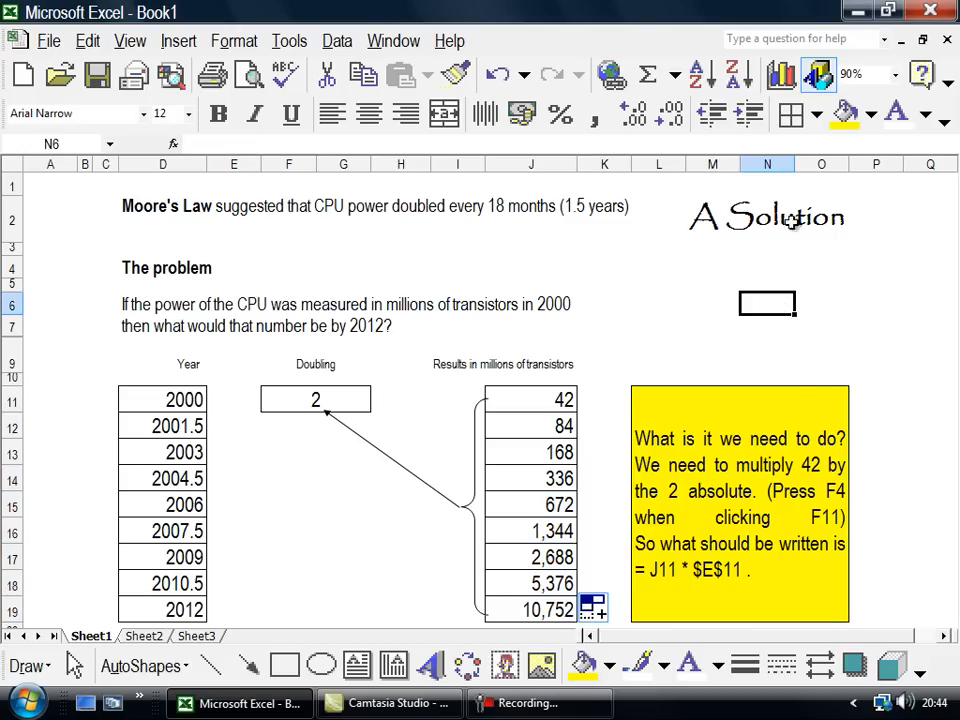
{"action": "mouse_move", "coordinate": [605, 637]}
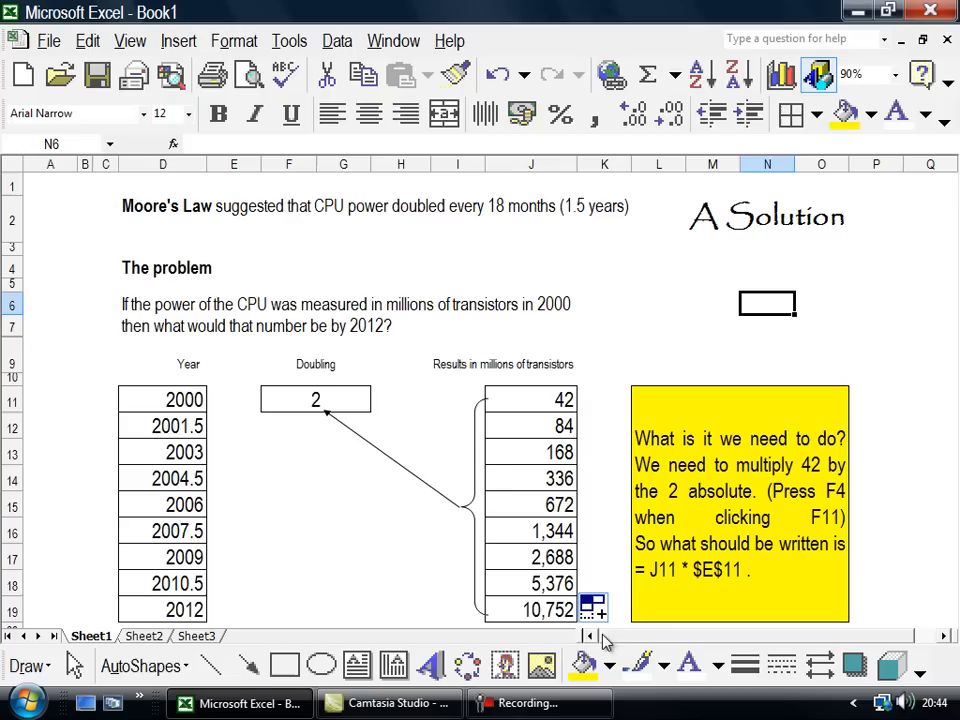
{"action": "mouse_move", "coordinate": [524, 398]}
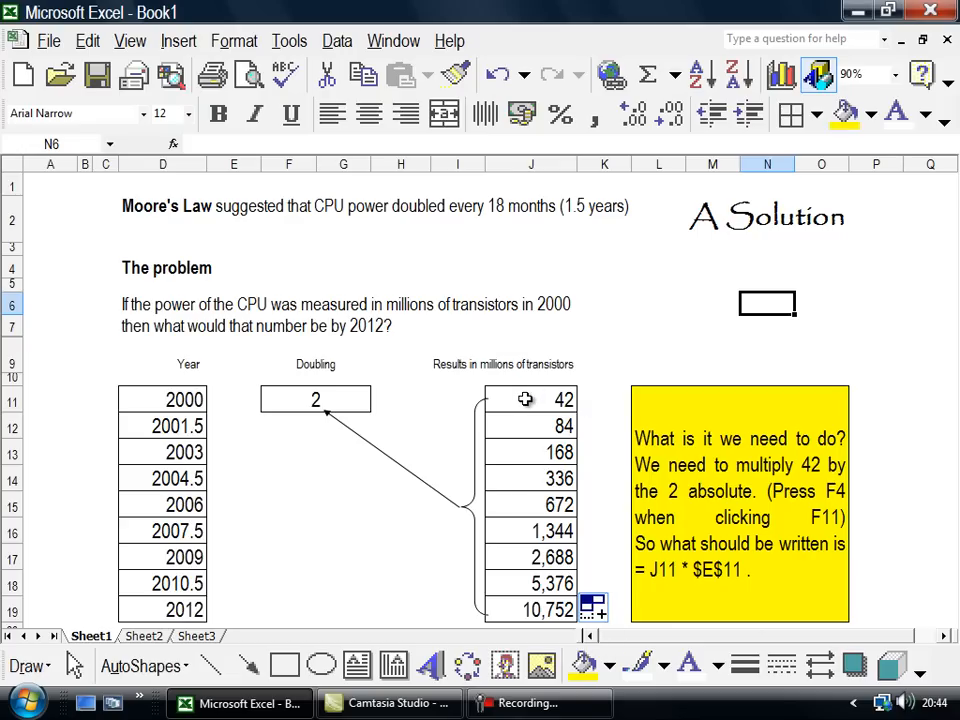
{"action": "mouse_move", "coordinate": [266, 327]}
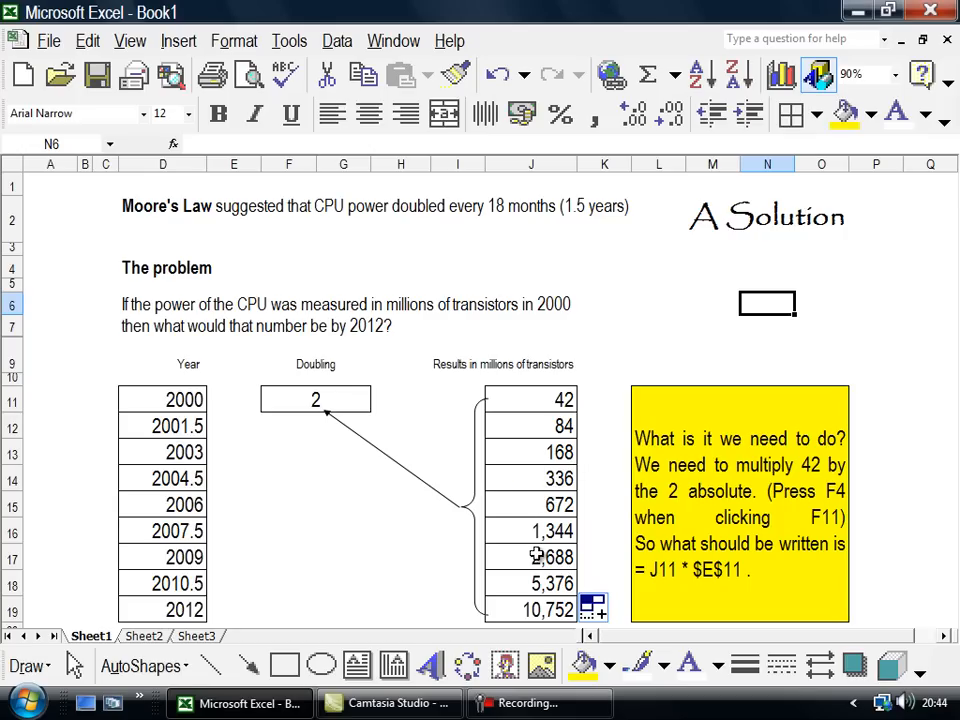
{"action": "mouse_move", "coordinate": [352, 643]}
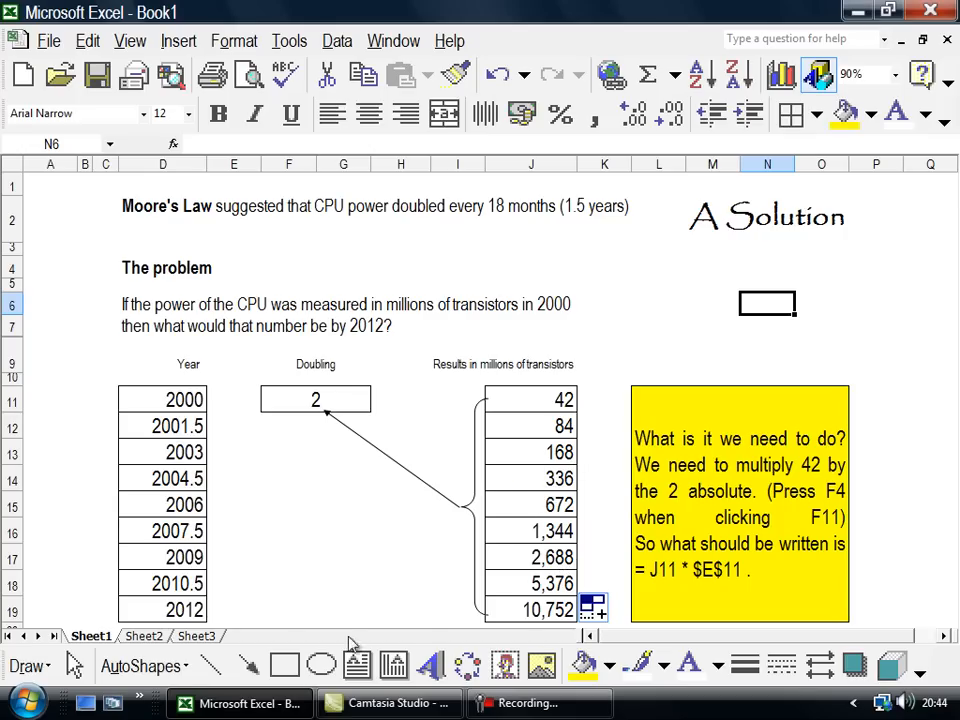